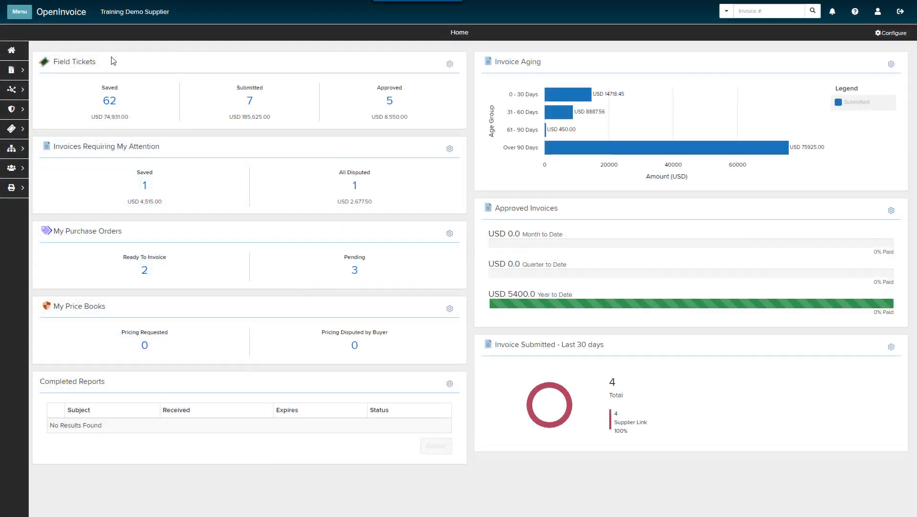
# - Bring up the SupplierLink submenu from the left sidebar icon
pyautogui.click(11, 90)
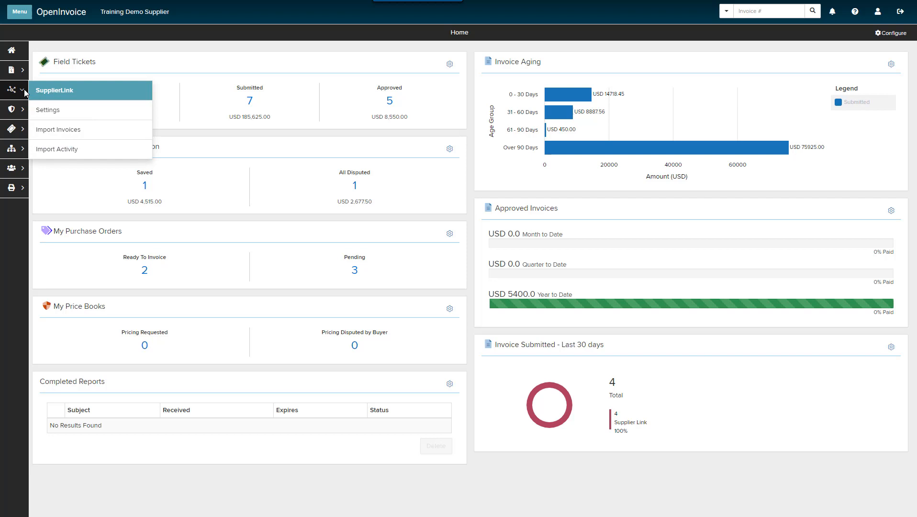
pyautogui.moveTo(58, 129)
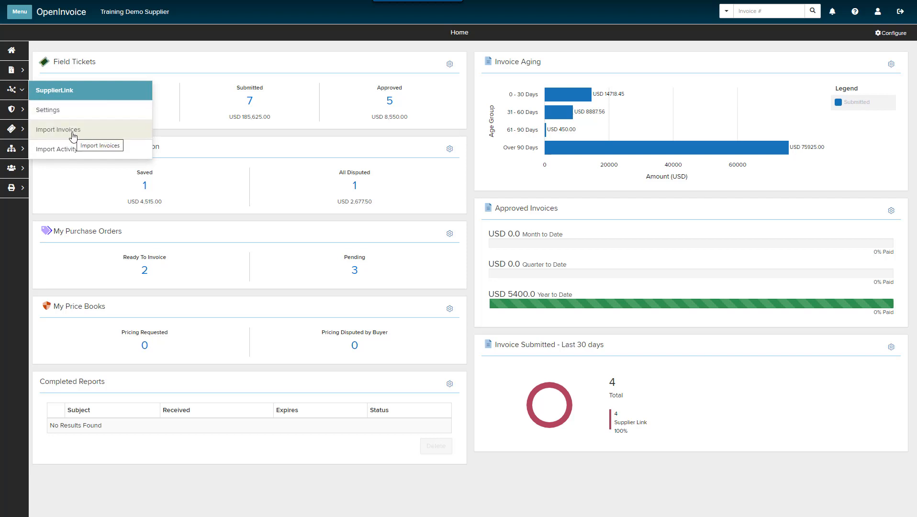
# - On the Import Invoices page, change Date From to 2020-08-01, ending 2020-08-24
pyautogui.click(59, 129)
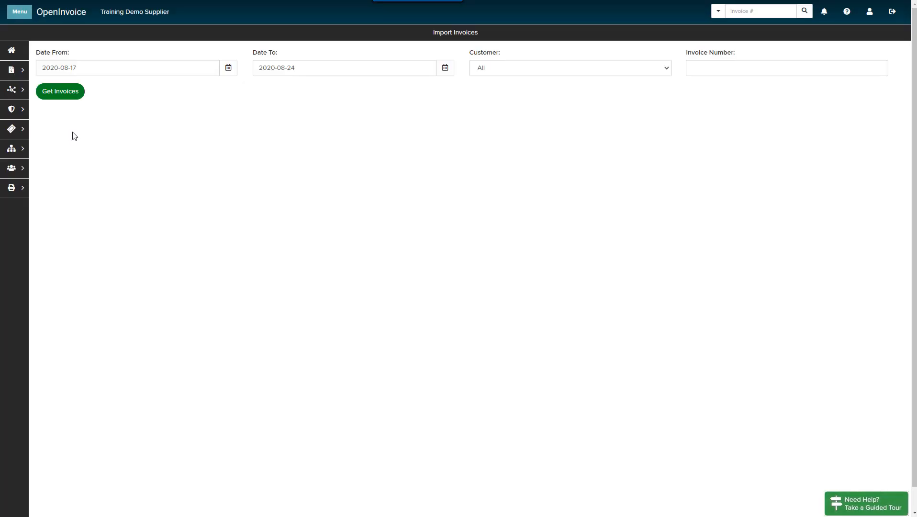
pyautogui.click(228, 68)
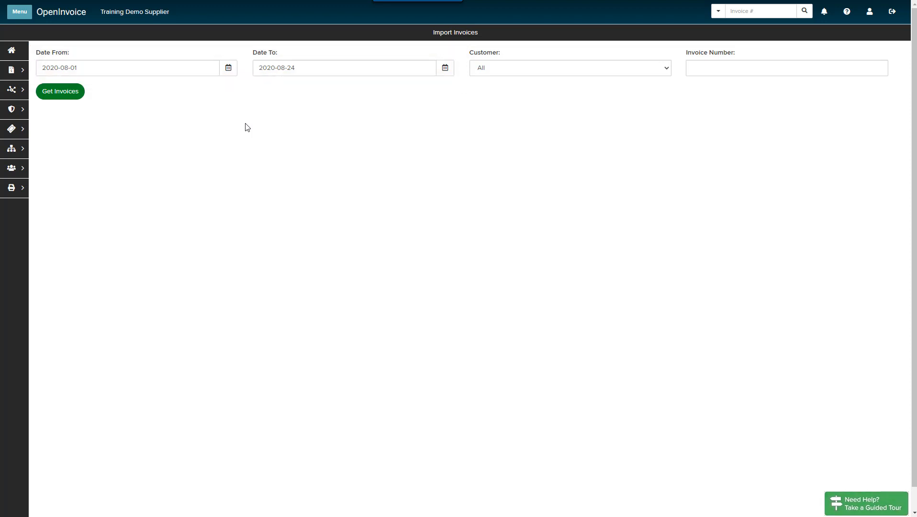
pyautogui.click(570, 68)
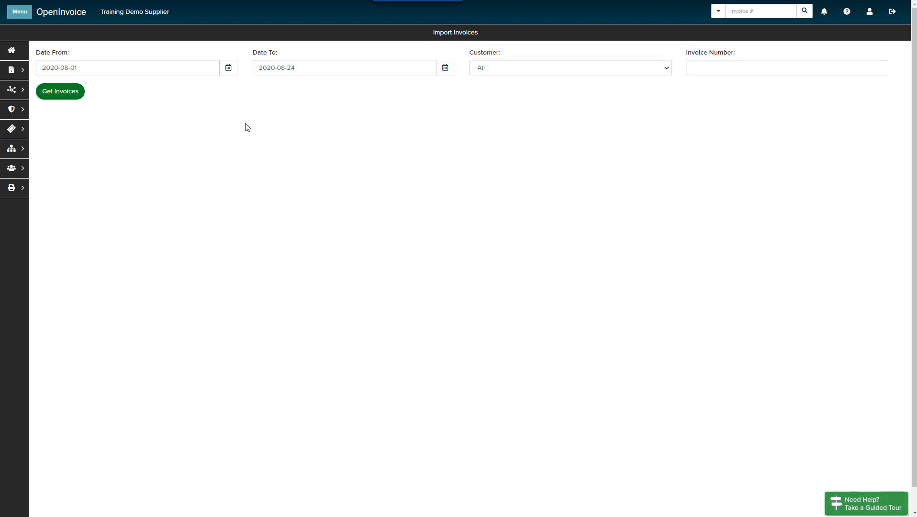
pyautogui.click(786, 68)
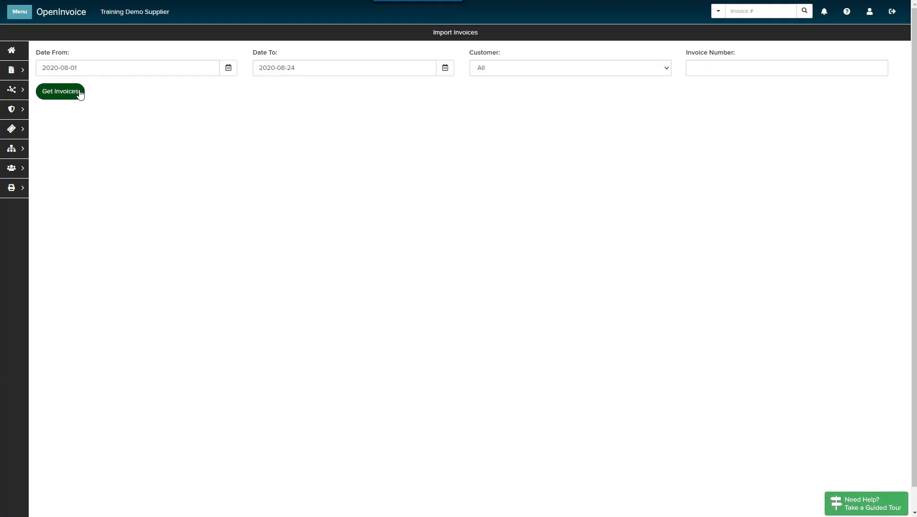
# - Get the four pending invoices, each flagged for missing site details
pyautogui.click(59, 91)
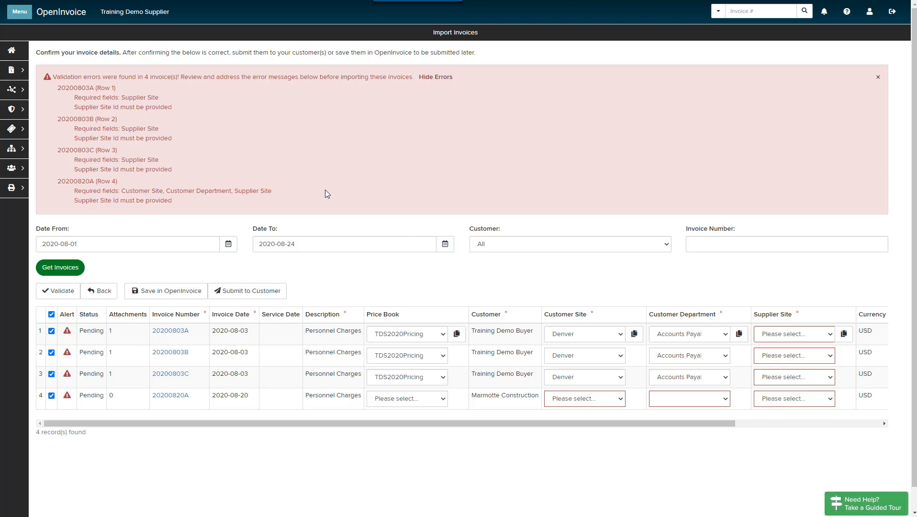
# - Set supplier site Denver on invoice 20200803A and copy it to all invoices
pyautogui.click(794, 333)
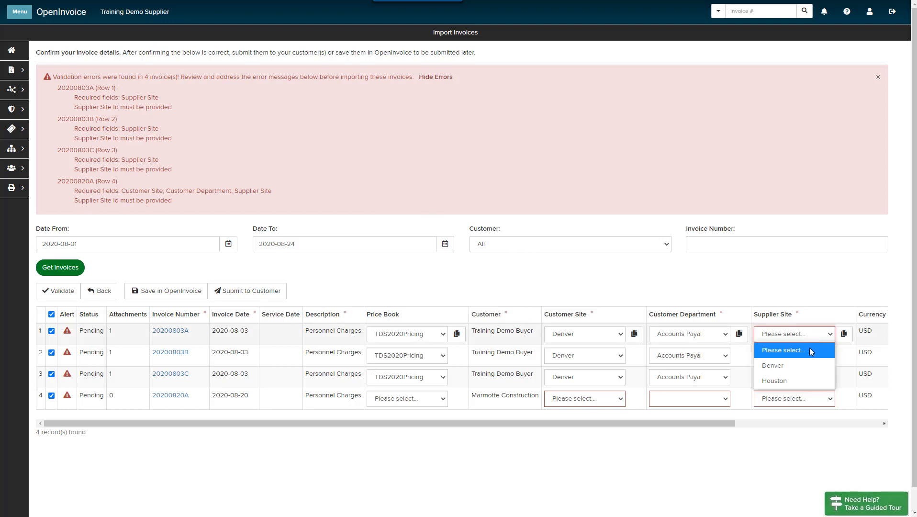
pyautogui.click(773, 365)
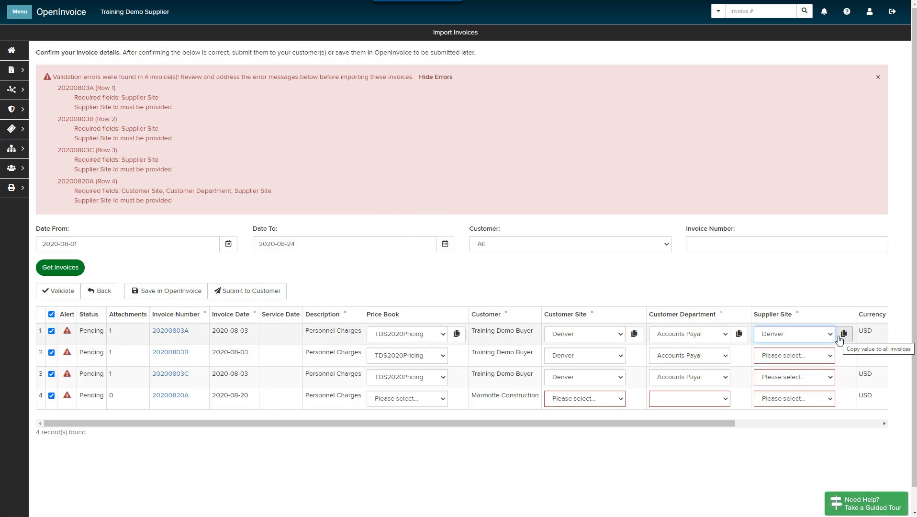
pyautogui.click(843, 334)
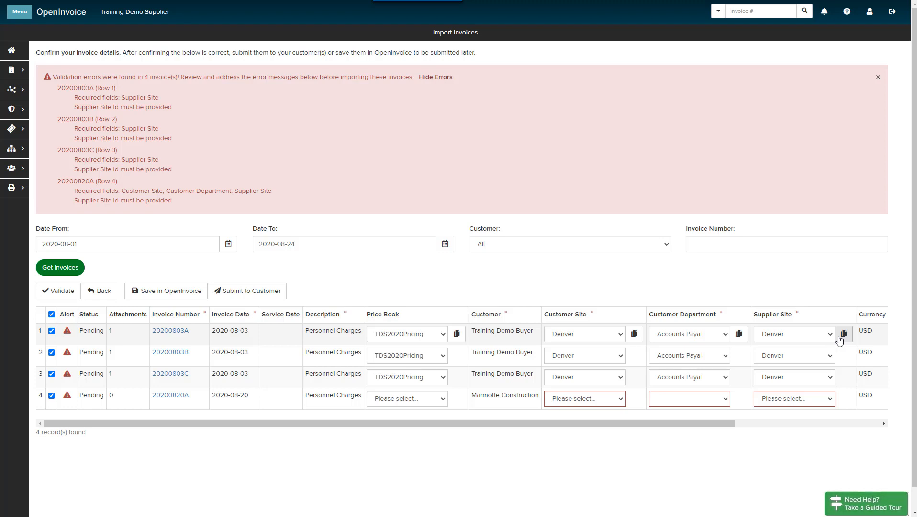
pyautogui.moveTo(844, 334)
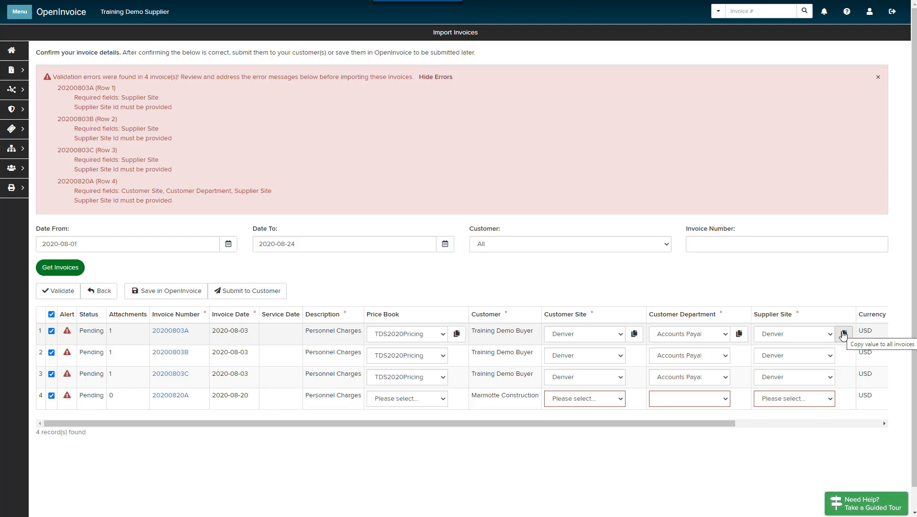
# - Give invoice 20200820A customer site Clifton and supplier site Denver
pyautogui.click(584, 399)
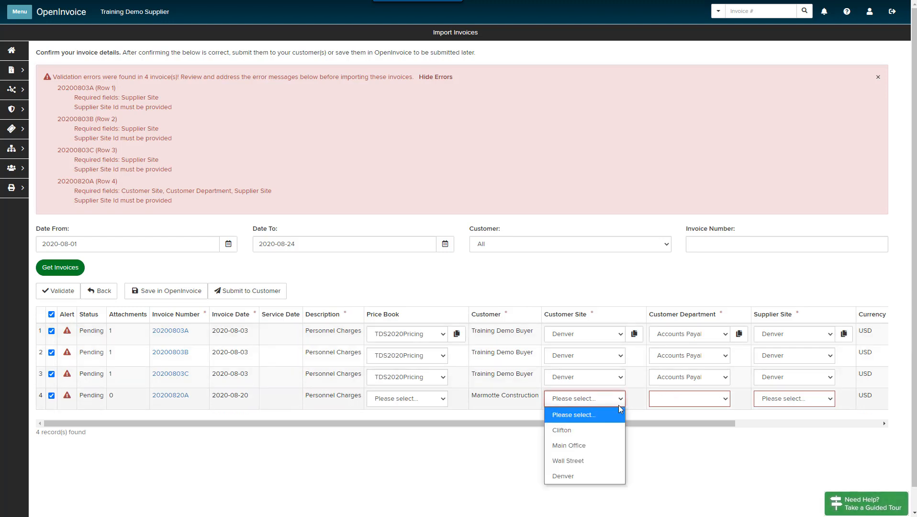
pyautogui.click(562, 430)
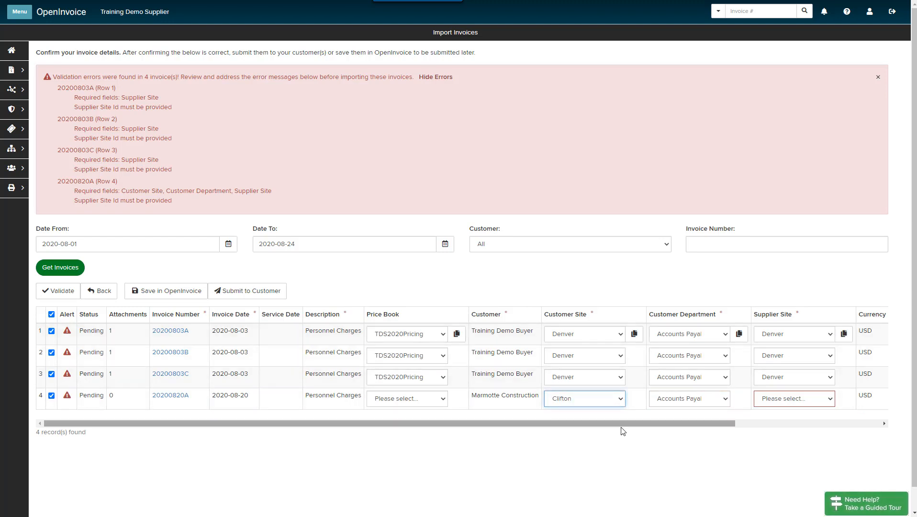
pyautogui.moveTo(820, 409)
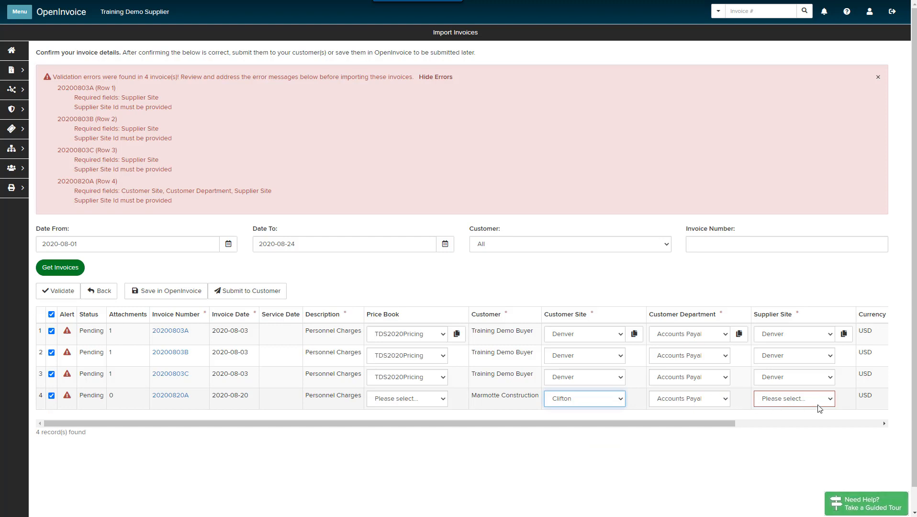
pyautogui.click(793, 398)
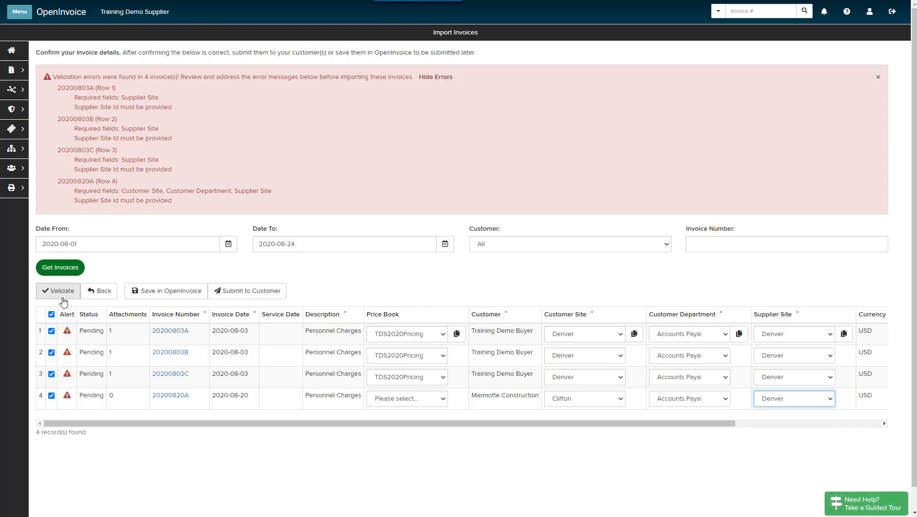
# - Validate the four invoices and untick 20200820A, leaving three for submission
pyautogui.click(58, 291)
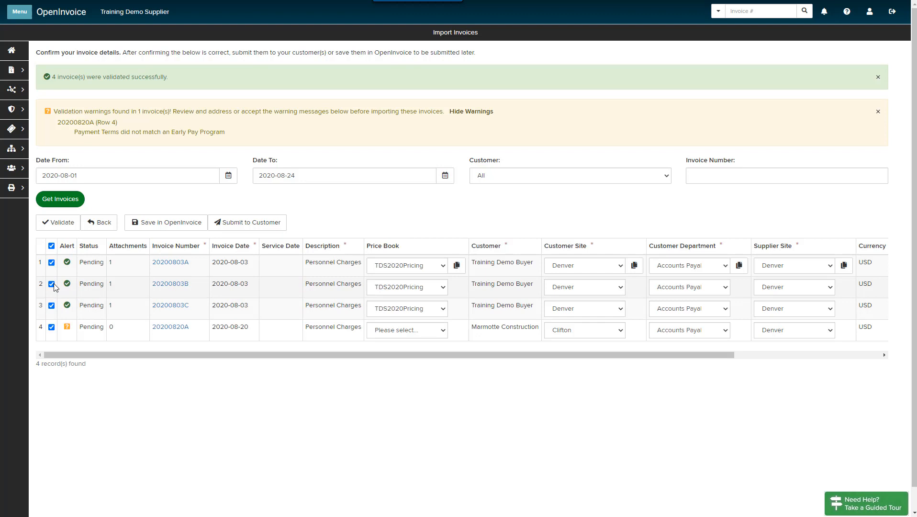
pyautogui.click(51, 246)
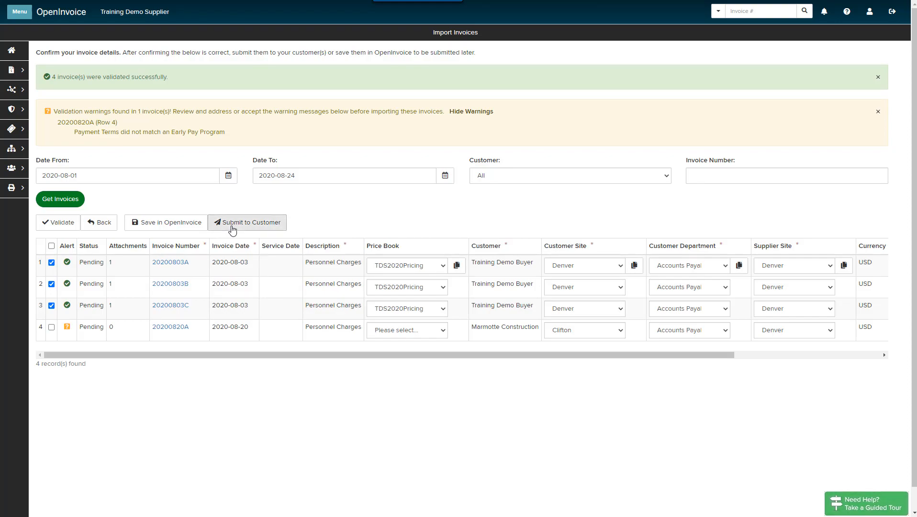
# - Submit the three ticked invoices and give 20200820A the TrainingDemoSupplier price book
pyautogui.click(246, 222)
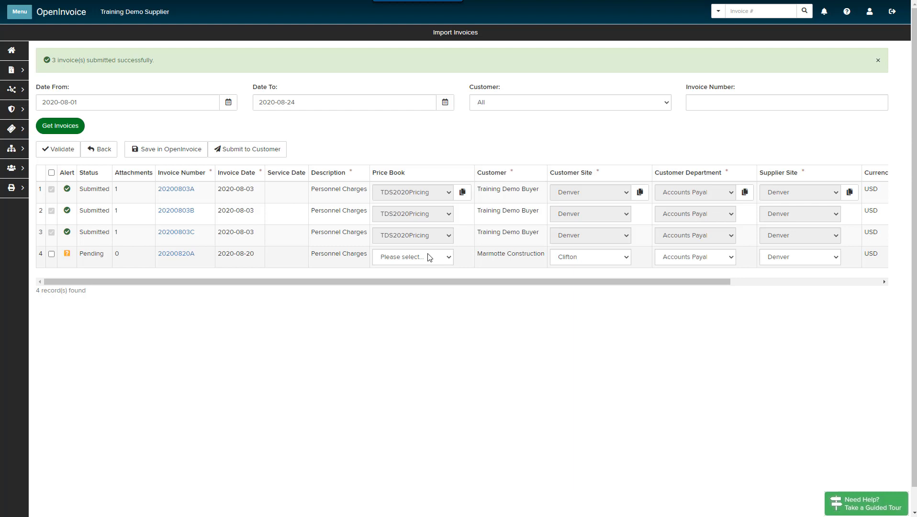
pyautogui.click(412, 257)
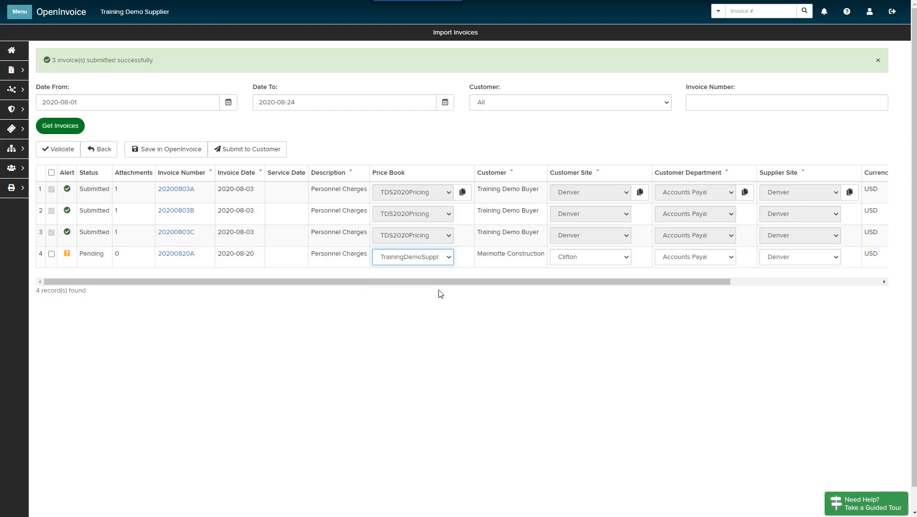
pyautogui.moveTo(177, 253)
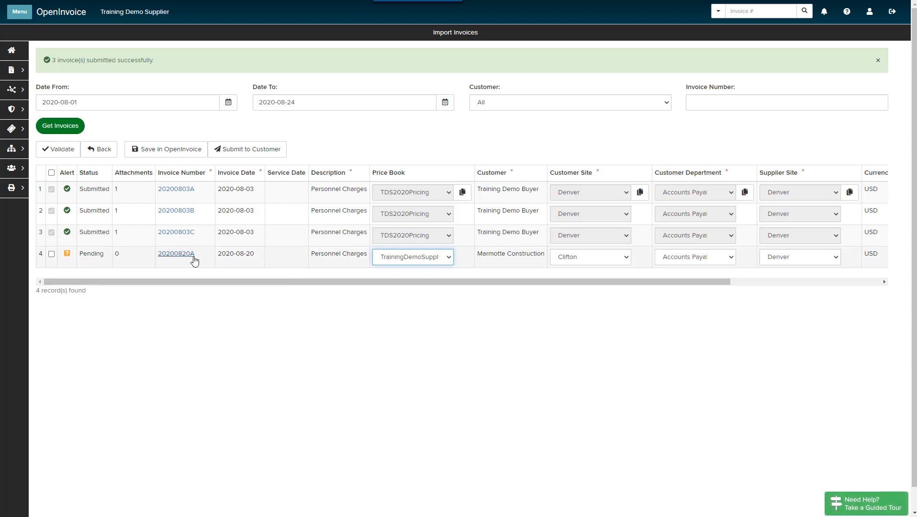
# - Open invoice 20200820A's details and enter 2 as its EP Discount %
pyautogui.click(175, 253)
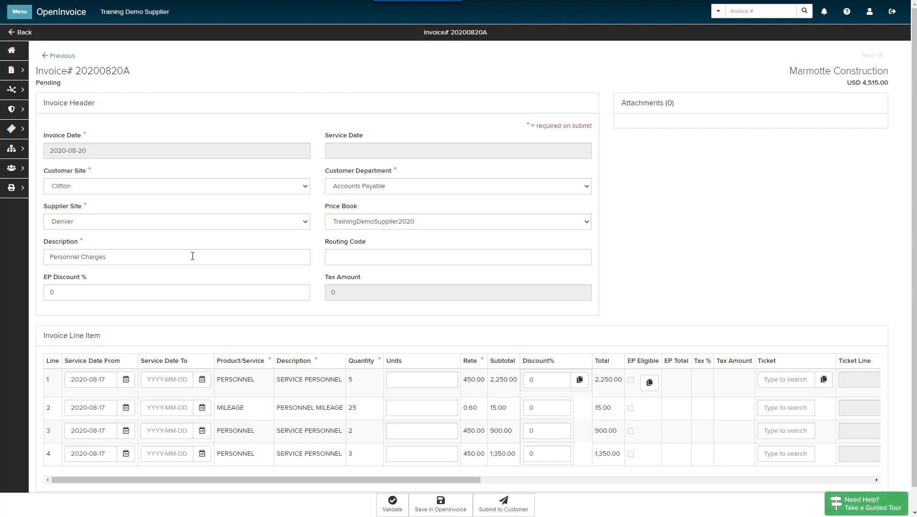
pyautogui.click(175, 292)
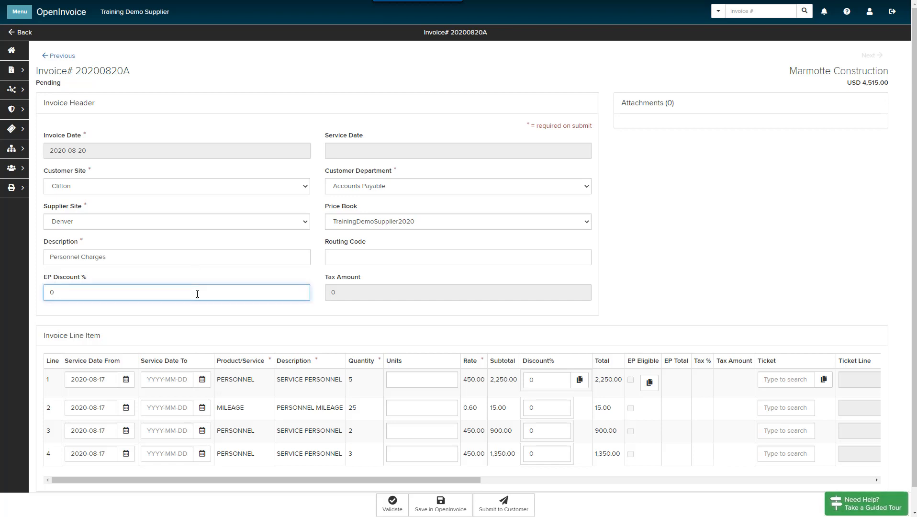
pyautogui.write('2')
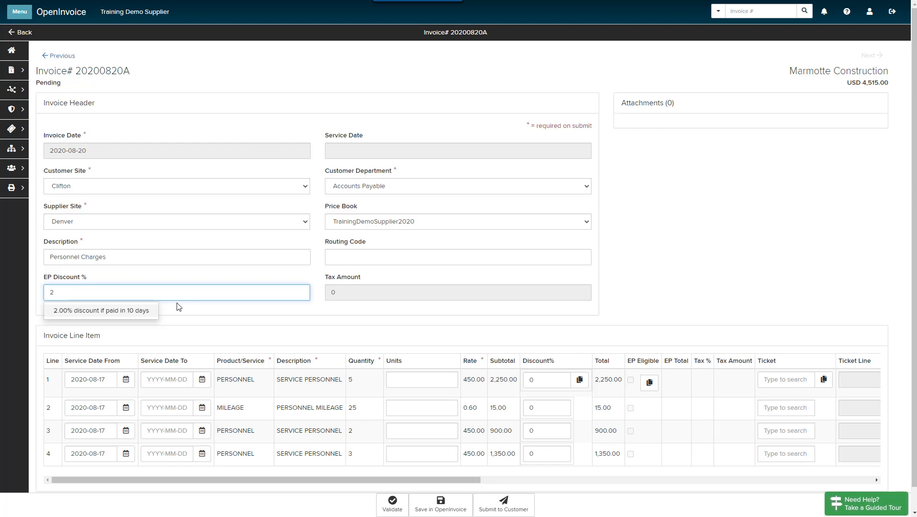
pyautogui.moveTo(156, 317)
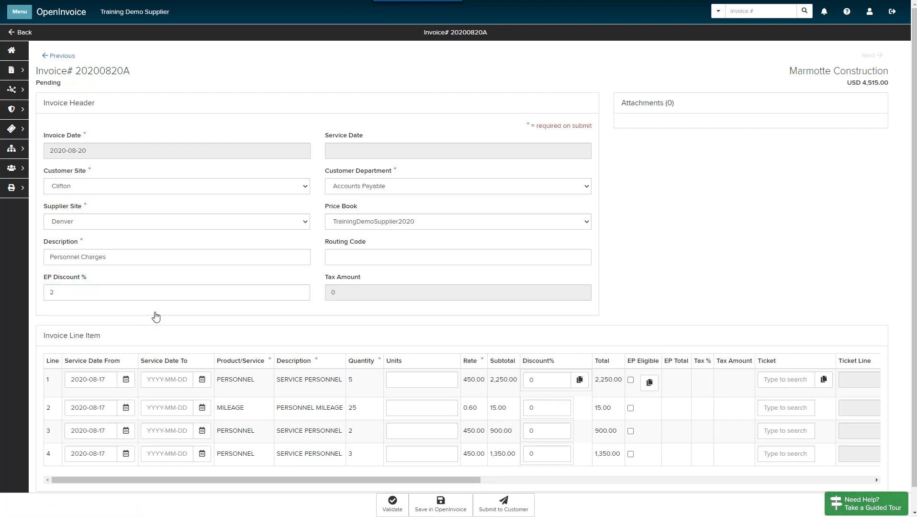
pyautogui.moveTo(504, 361)
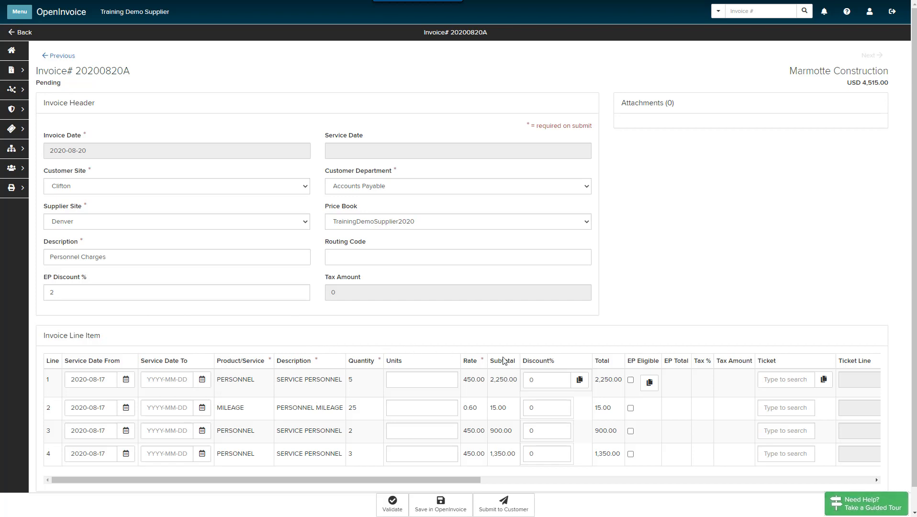
# - Mark all four line items EP eligible and enter units Hour, Each, Hour, Hour
pyautogui.click(631, 379)
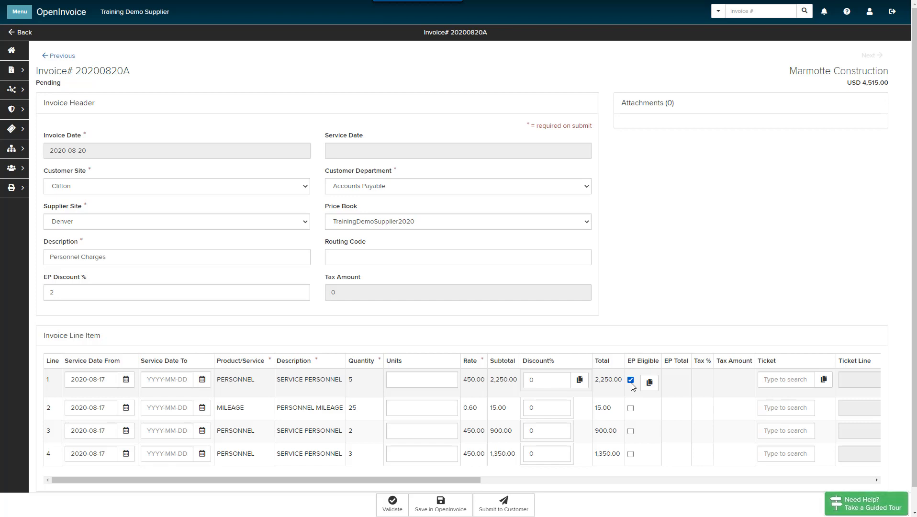
pyautogui.click(649, 383)
pyautogui.write('Hou')
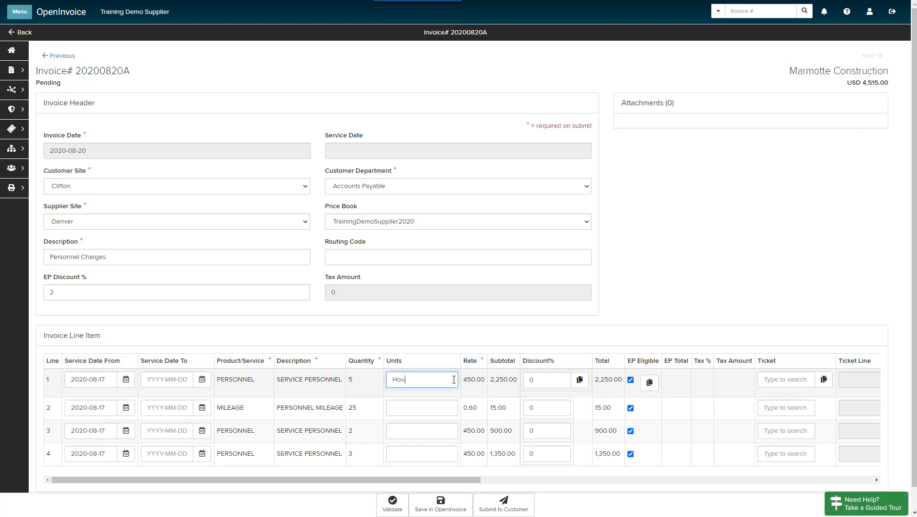
pyautogui.click(421, 408)
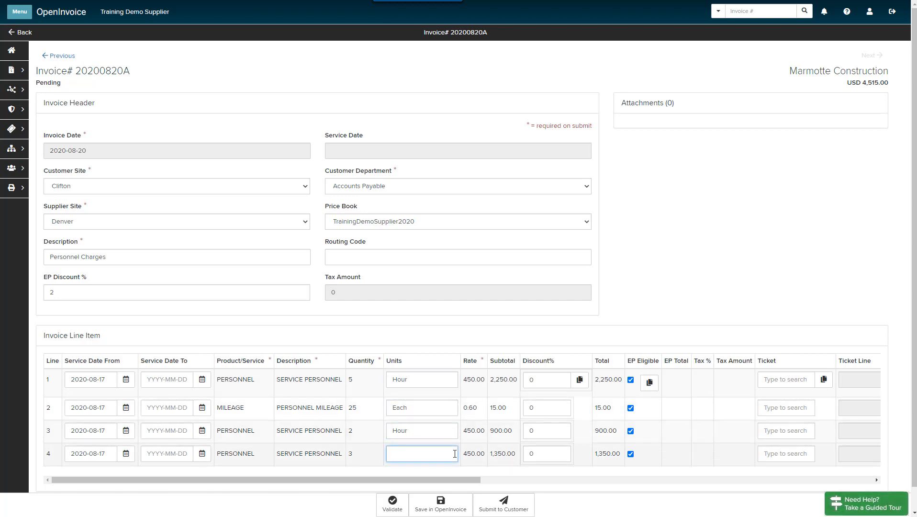
pyautogui.write('Hour')
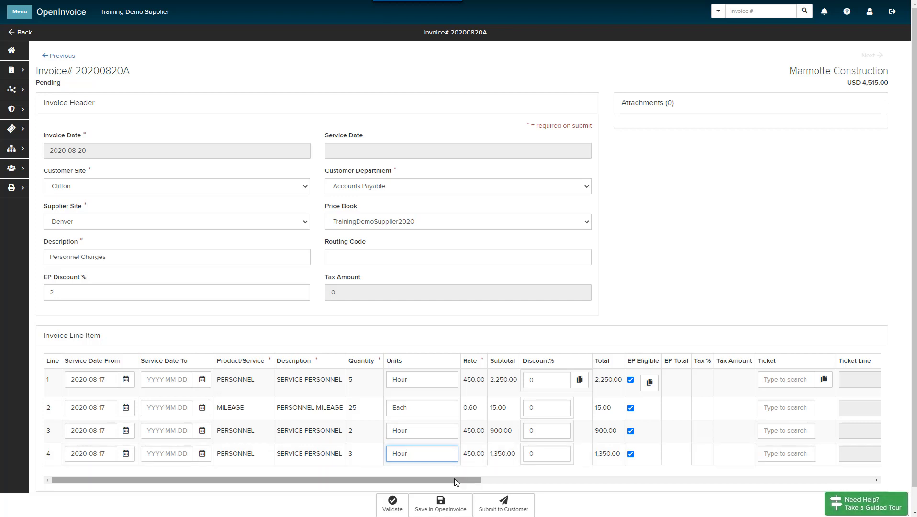
# - Enter AFE 41025 on line 1 and copy it to all four line items
pyautogui.hscroll(3)
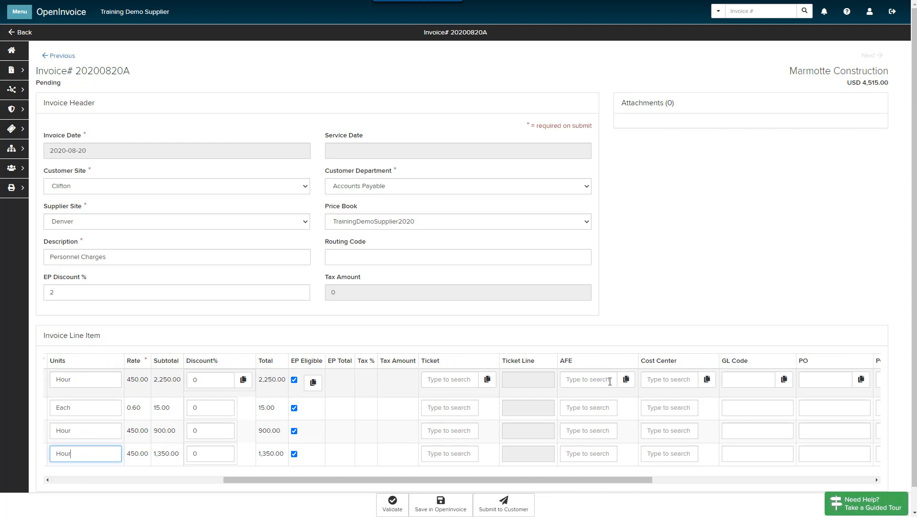
pyautogui.write('41025')
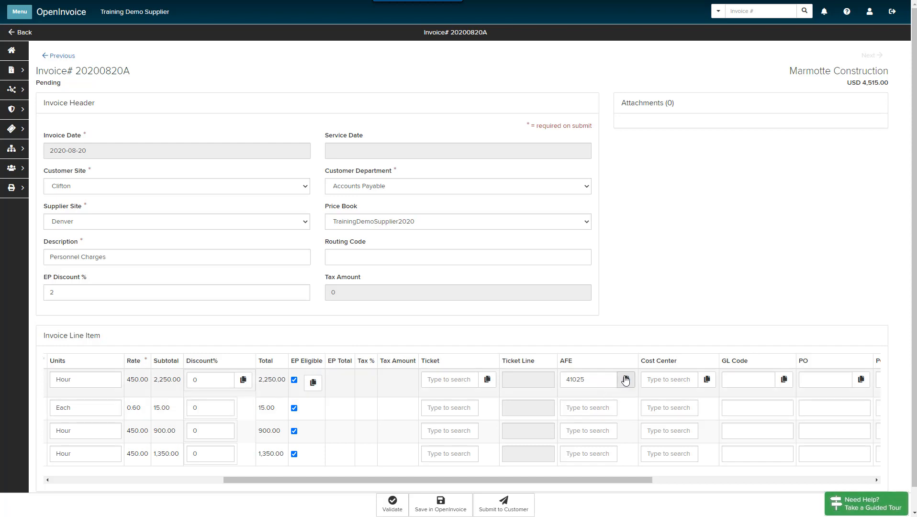
pyautogui.click(625, 379)
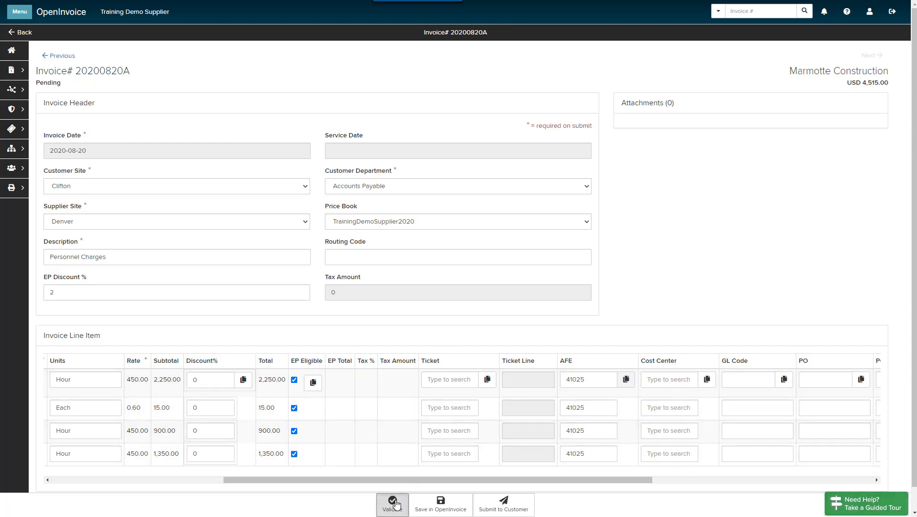
# - Validate invoice 20200820A, producing an EP Total of 4,424.70 with per-line totals
pyautogui.click(392, 504)
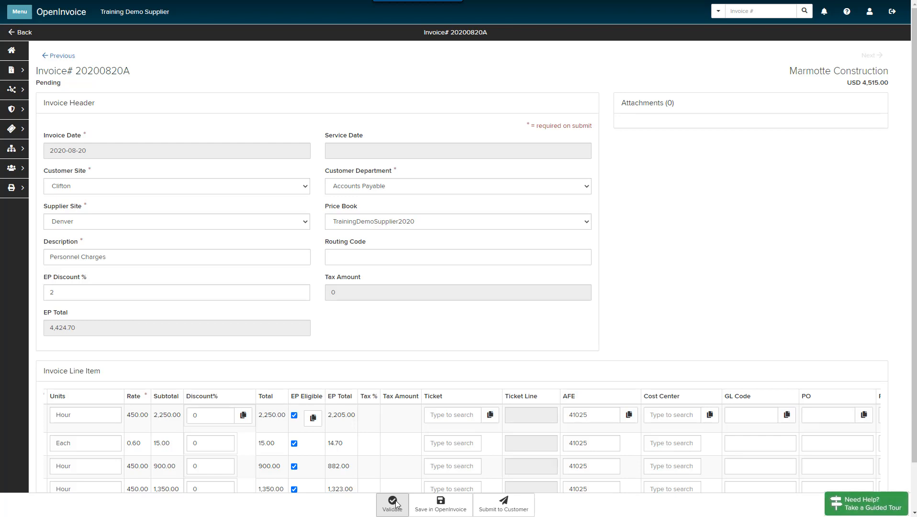
pyautogui.moveTo(432, 505)
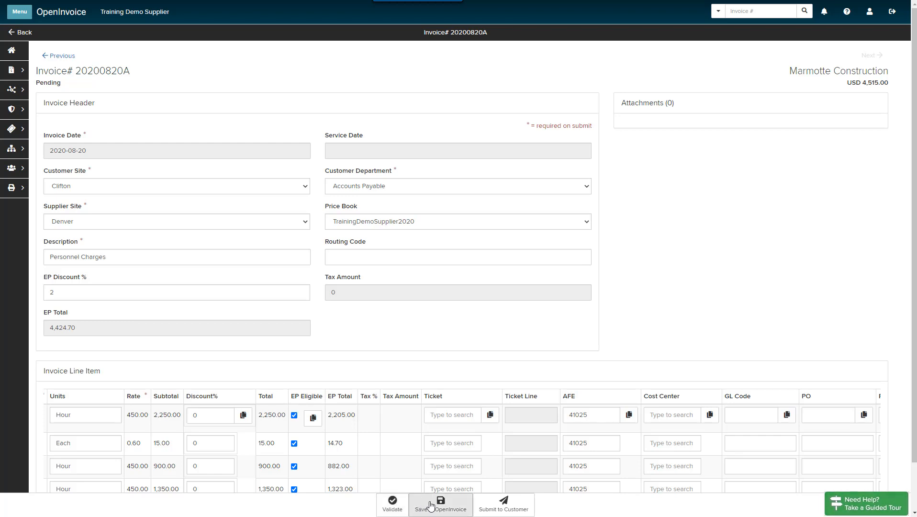
# - Save invoice 20200820A in OpenInvoice for later submission and return to the Saved import list
pyautogui.click(440, 504)
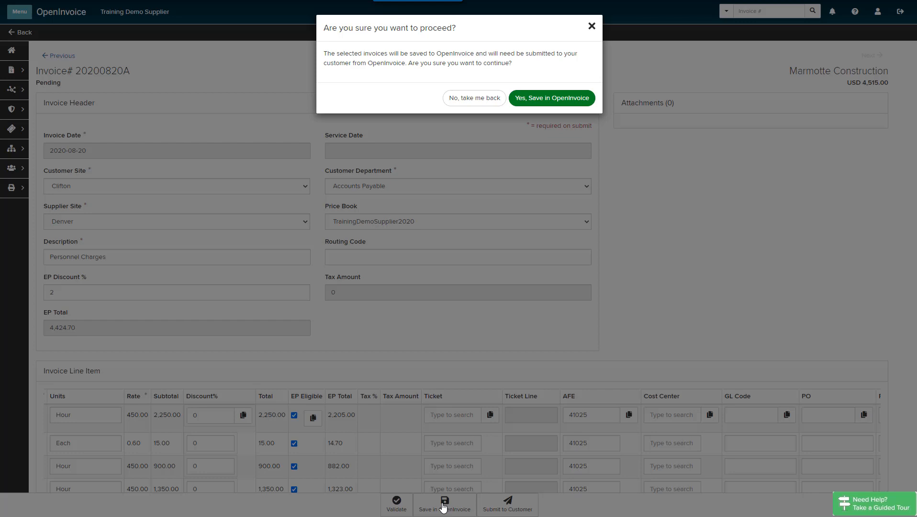
pyautogui.moveTo(555, 160)
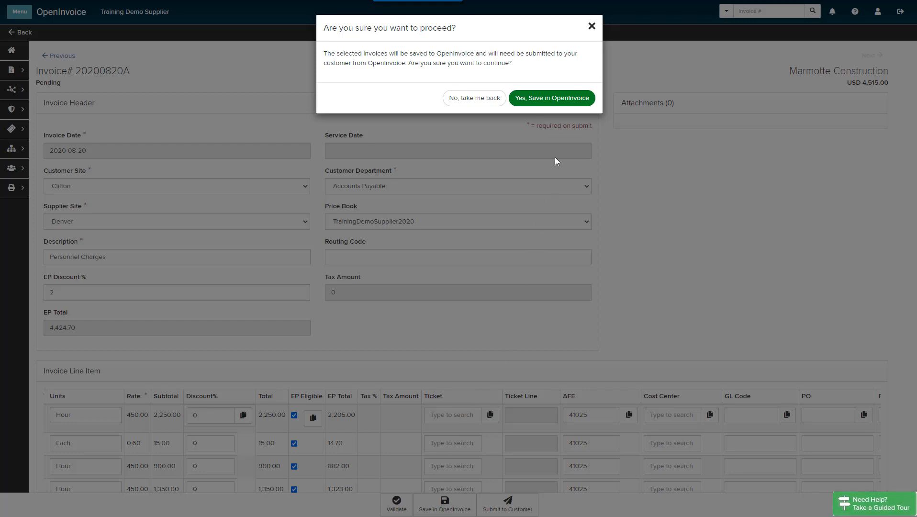
pyautogui.click(550, 98)
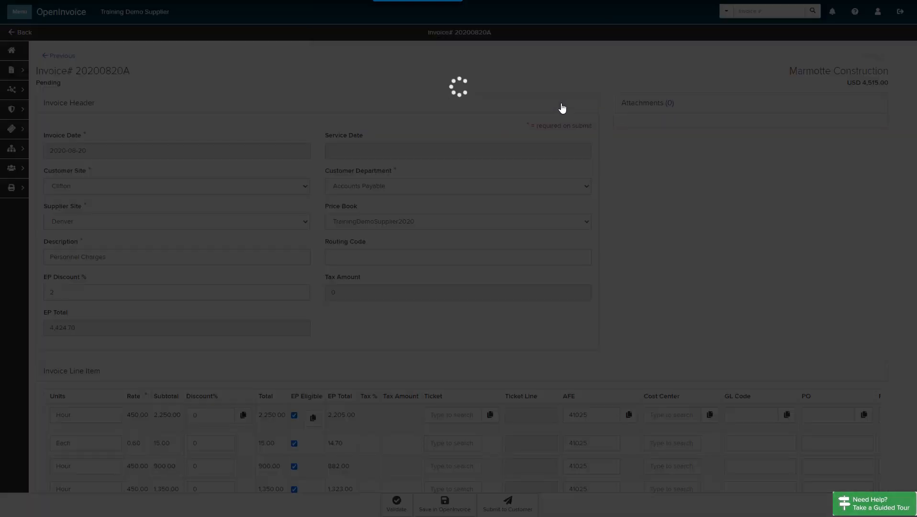
pyautogui.click(444, 504)
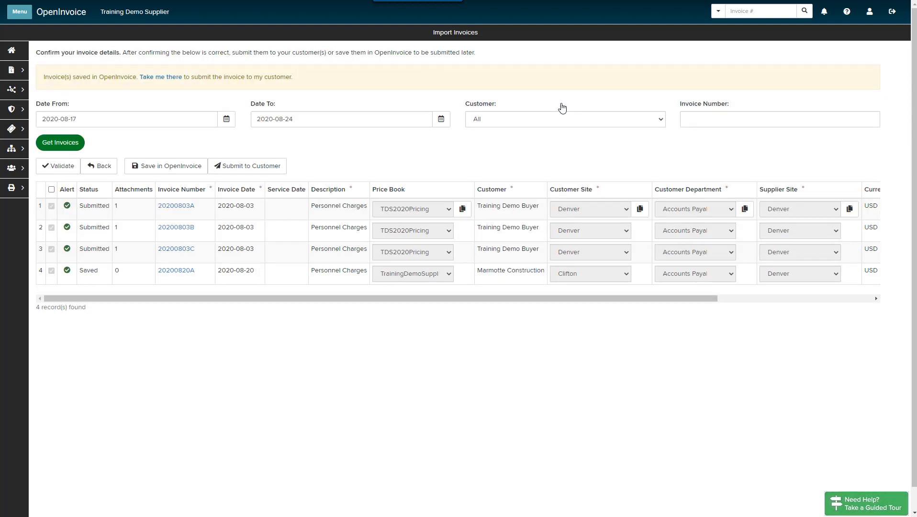
pyautogui.moveTo(281, 97)
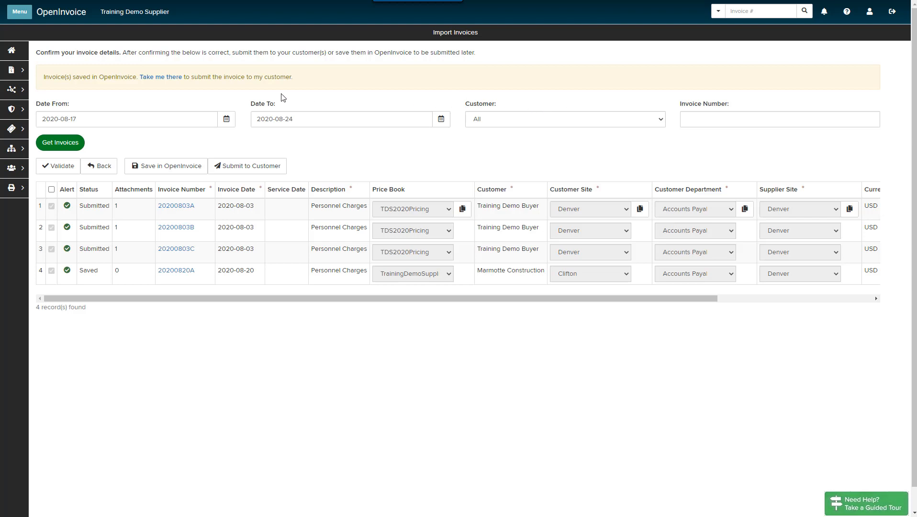
pyautogui.moveTo(164, 86)
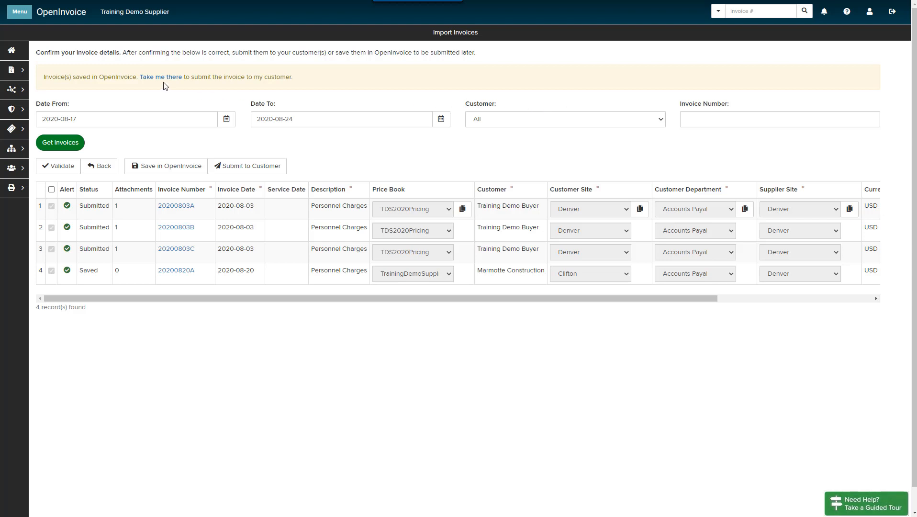
pyautogui.moveTo(100, 76)
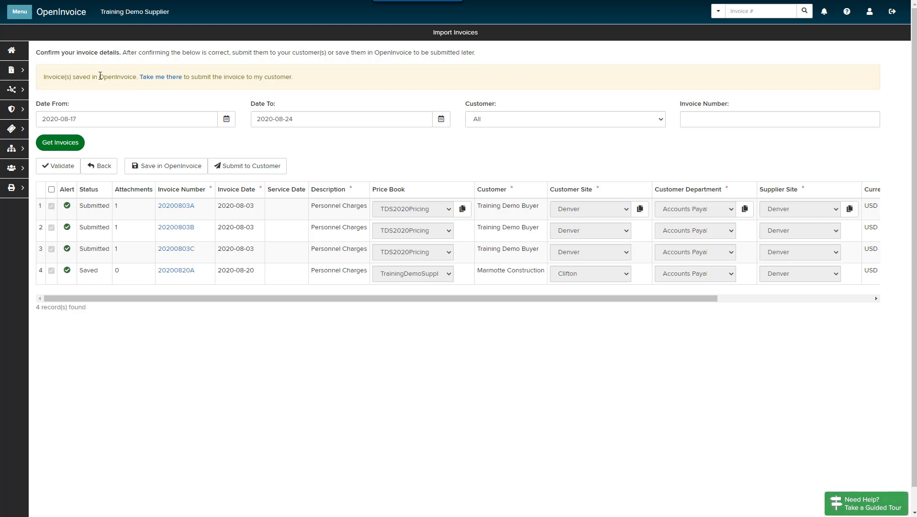
# - Open saved invoice 20200820A from the Unsubmitted Invoices list
pyautogui.click(11, 70)
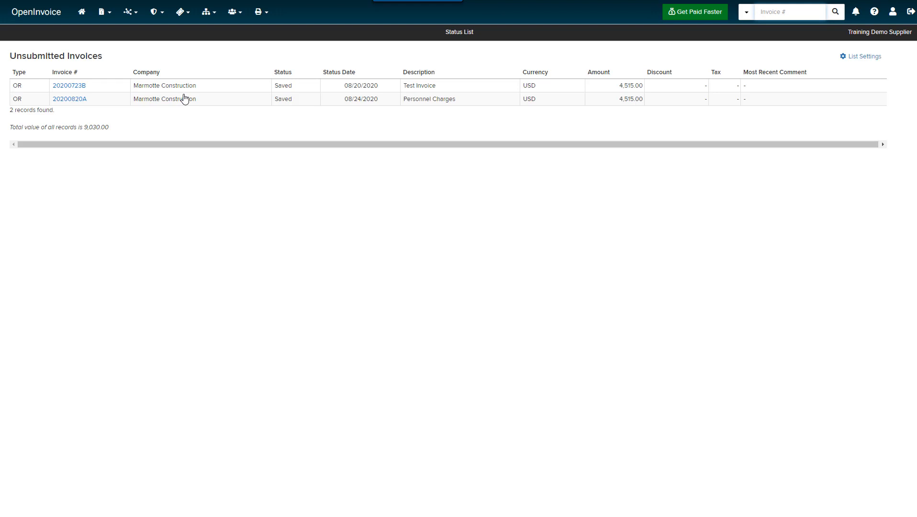
pyautogui.click(69, 98)
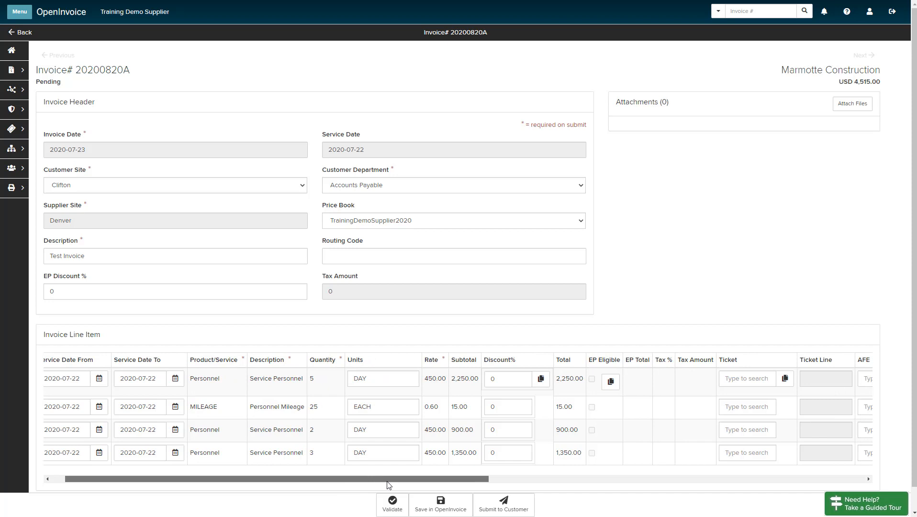
# - Enter ticket 20200820A on the first line item and select ticket line 1
pyautogui.hscroll(3)
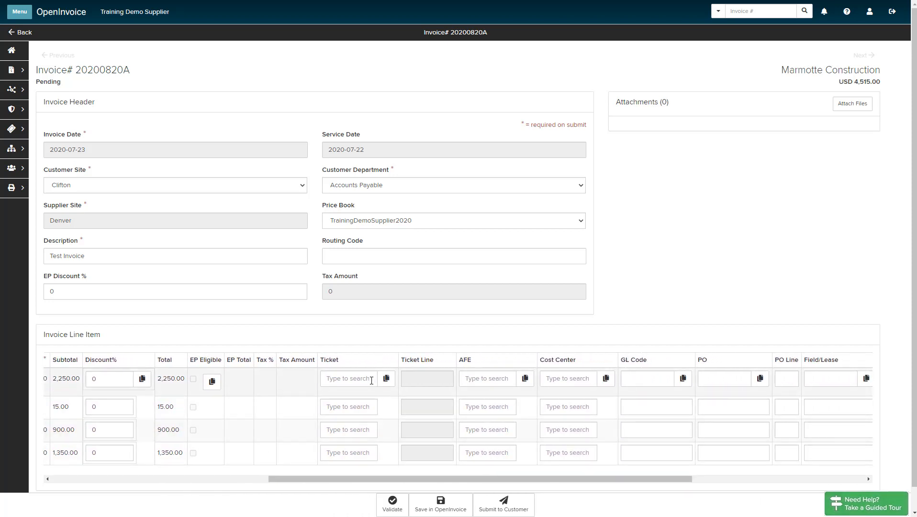
pyautogui.write('20200820A')
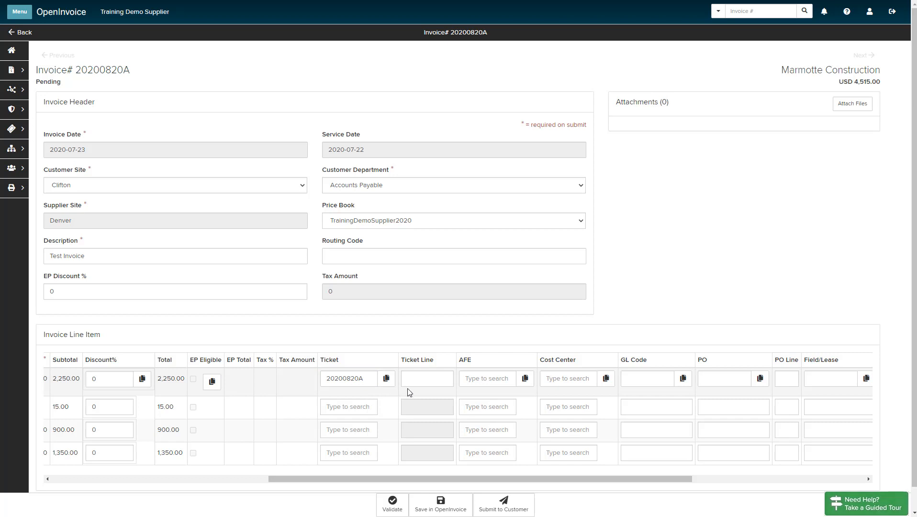
pyautogui.click(427, 378)
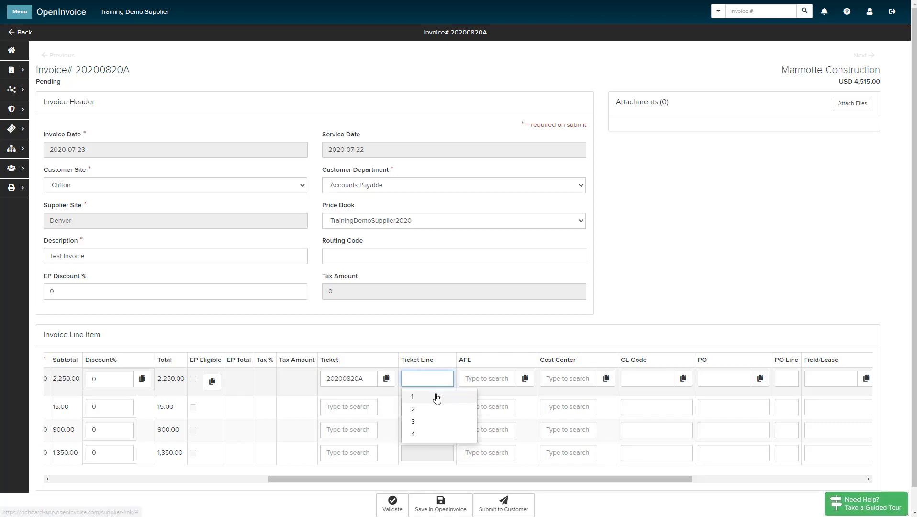
pyautogui.click(413, 397)
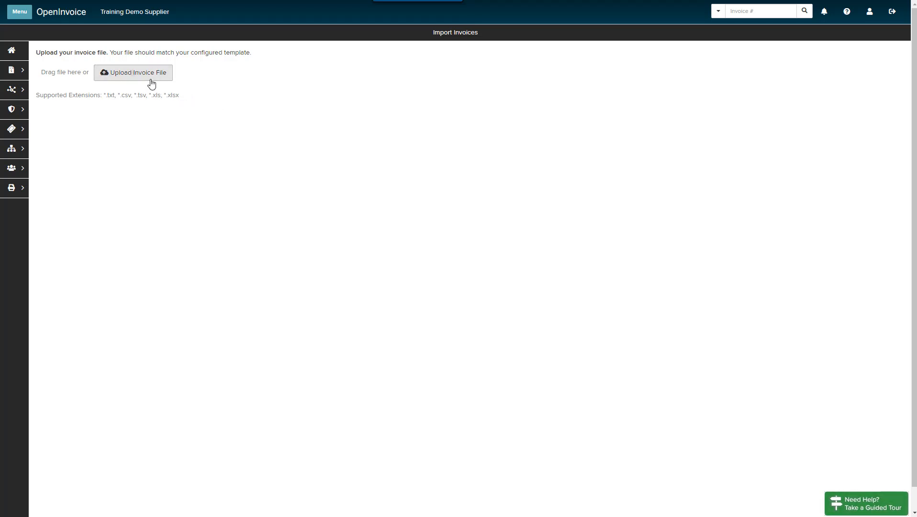
# - Import invoice file INV20200826 and select all invoice PDFs for attachment upload
pyautogui.click(133, 72)
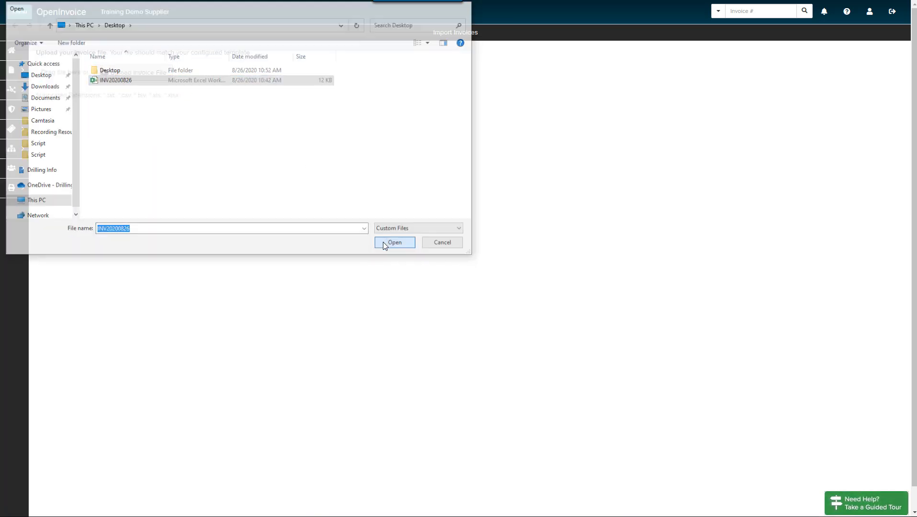
pyautogui.click(394, 242)
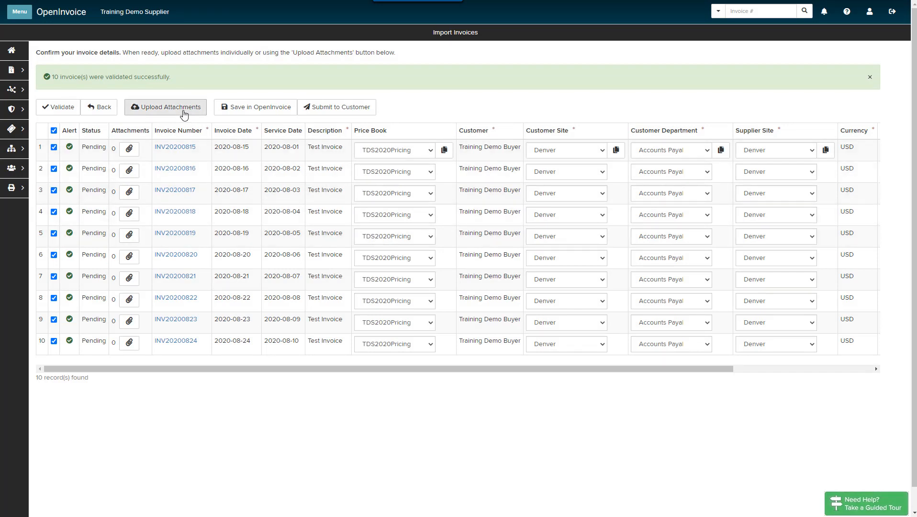
pyautogui.click(165, 107)
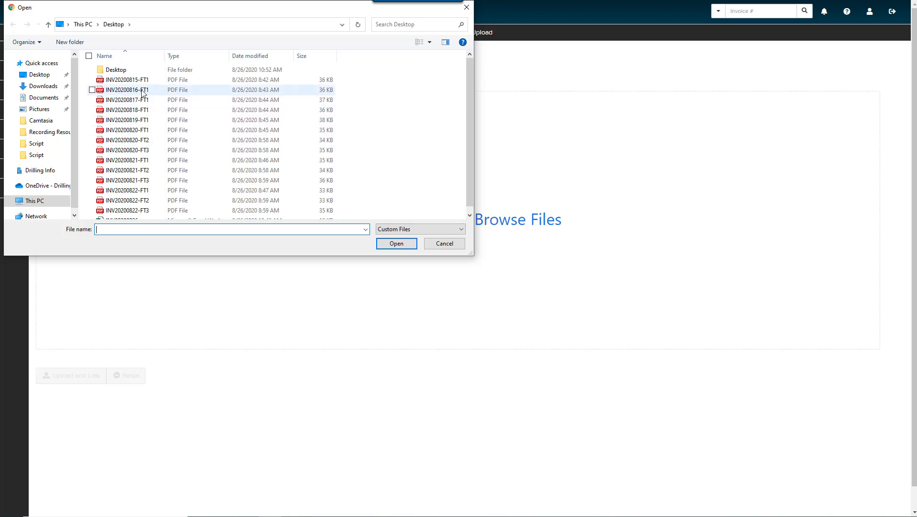
pyautogui.click(128, 79)
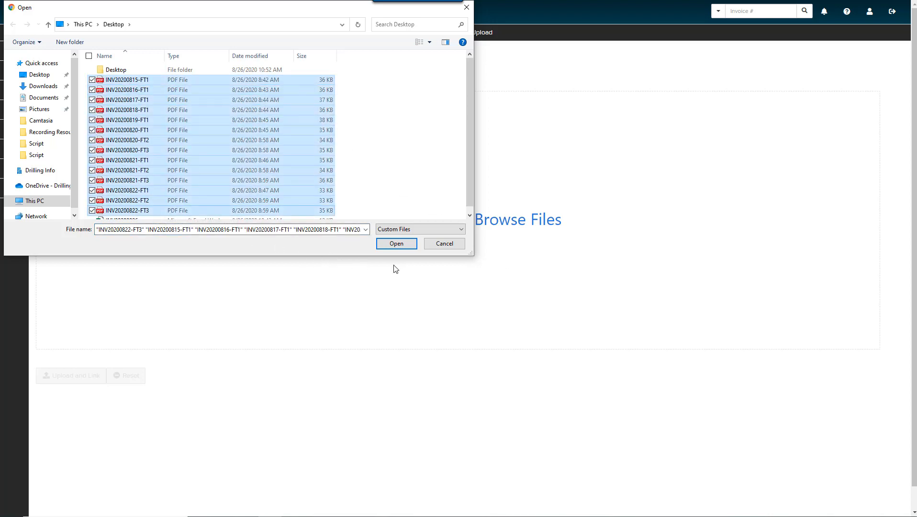
pyautogui.click(396, 243)
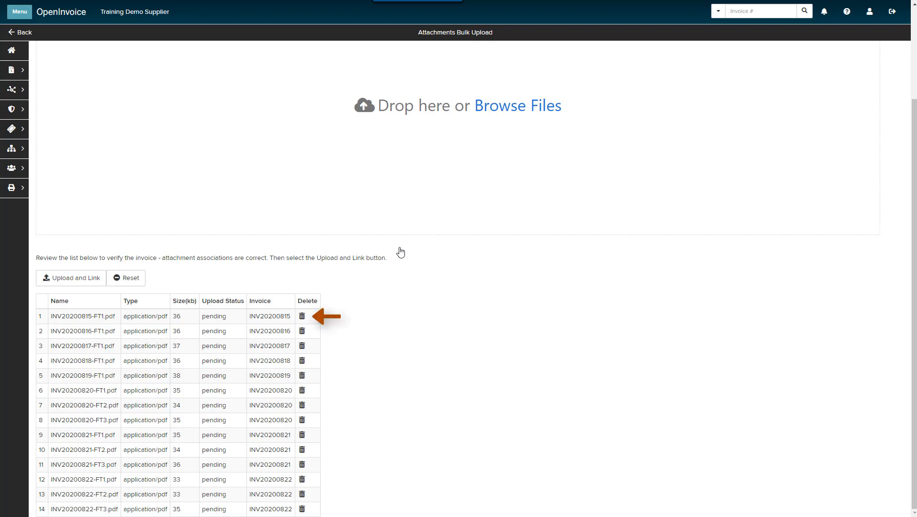
pyautogui.moveTo(126, 277)
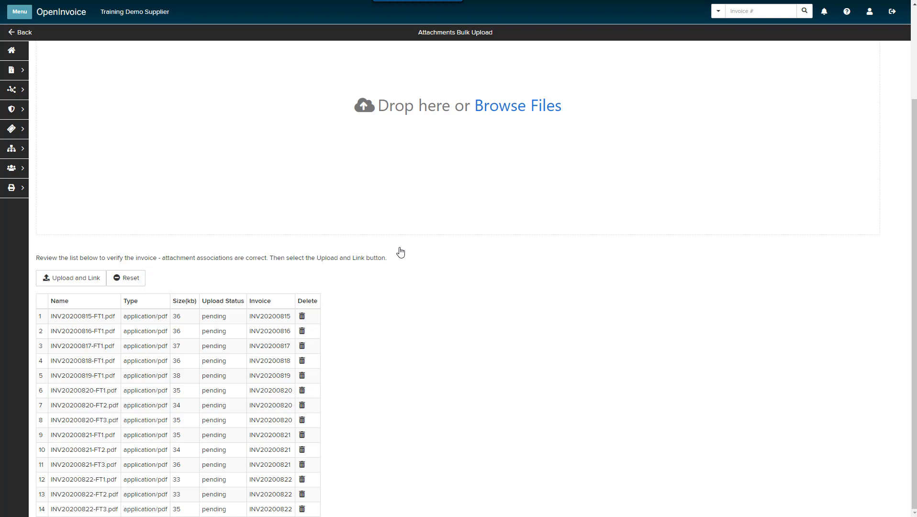
# - Review the invoice matches for the 14 PDFs and start Upload and Link
pyautogui.click(71, 278)
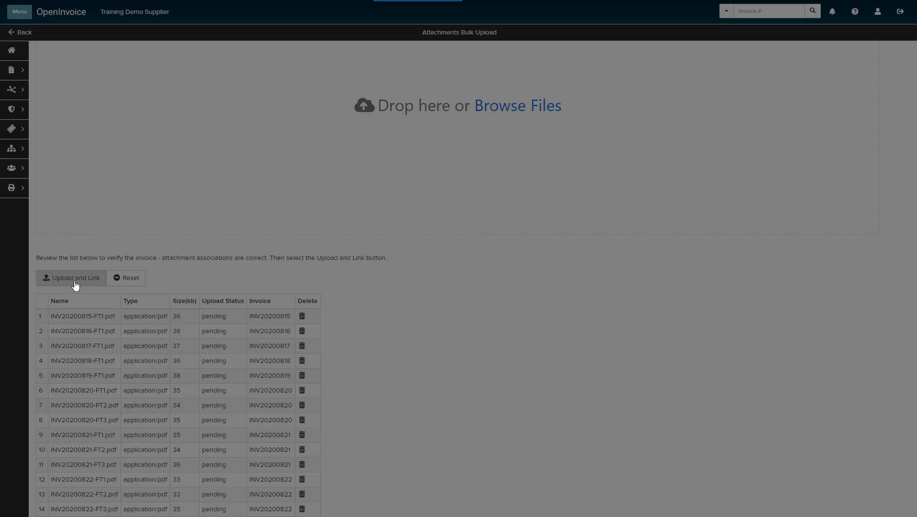
# - Confirm 'Yes, I am sure' to link PDFs despite invoices lacking attachments
pyautogui.click(71, 277)
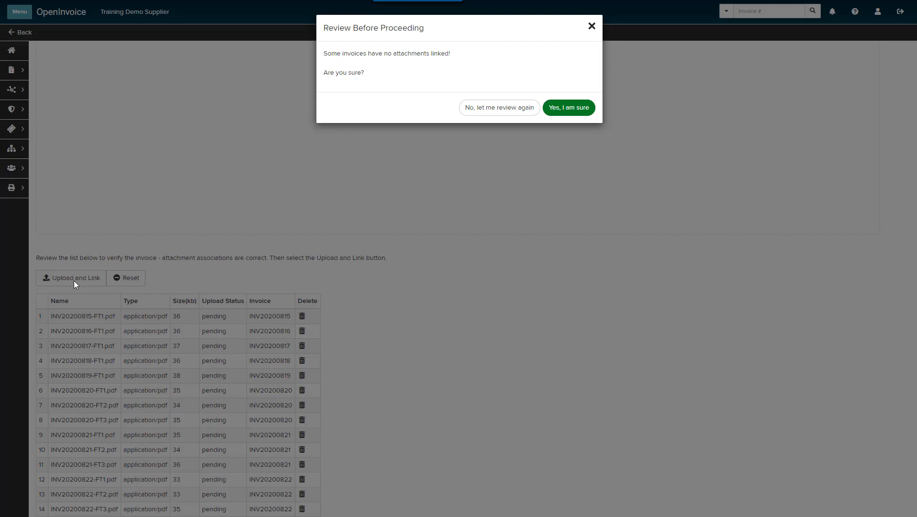
pyautogui.moveTo(489, 125)
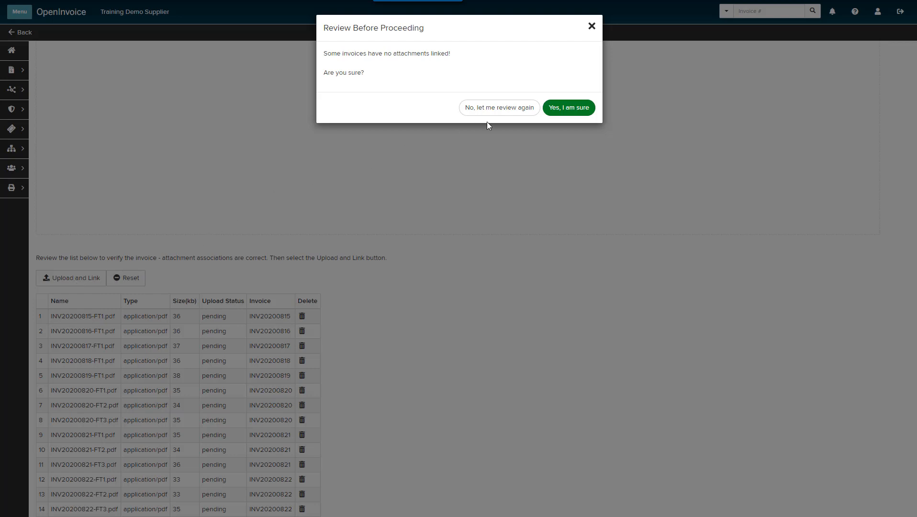
pyautogui.click(567, 107)
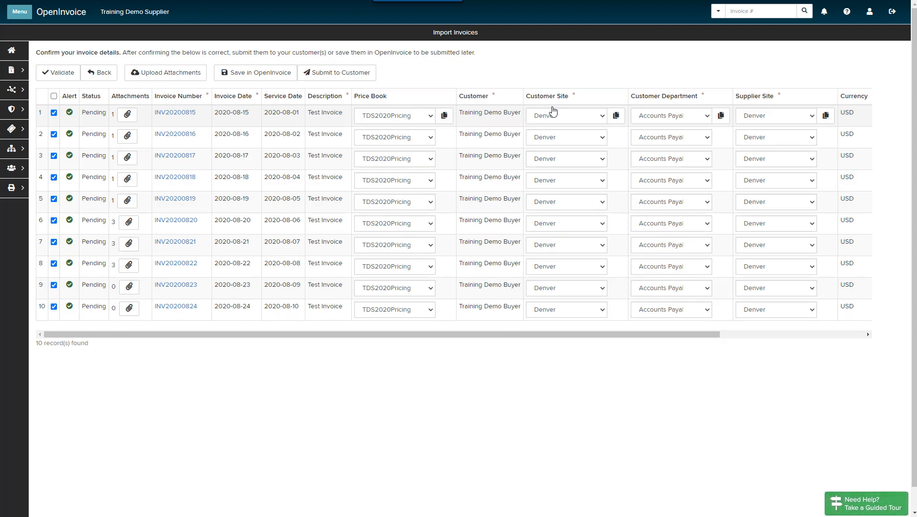
pyautogui.moveTo(386, 110)
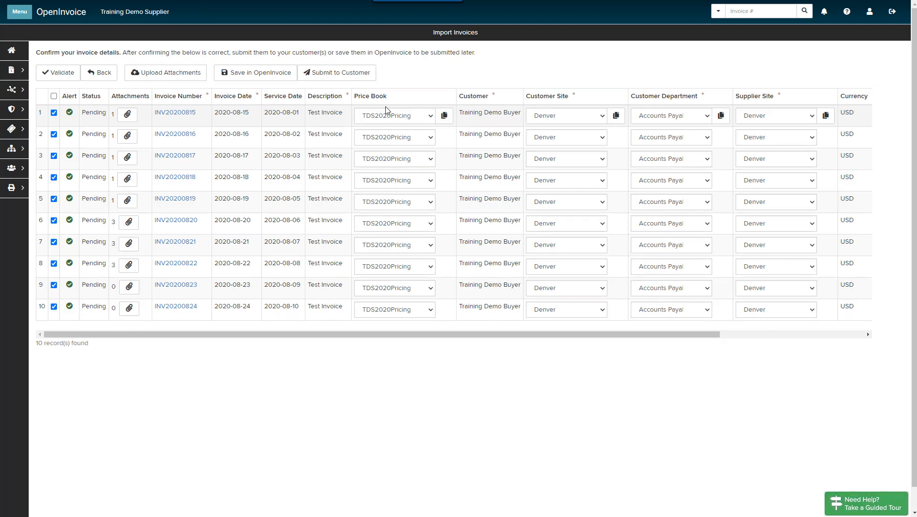
# - Select only INV20200823 and INV20200824 and save them in OpenInvoice
pyautogui.click(54, 96)
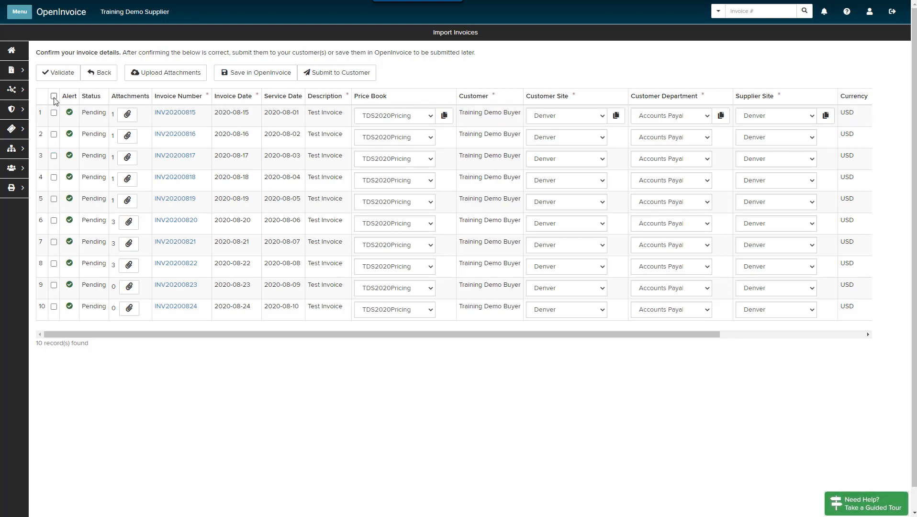
pyautogui.click(53, 285)
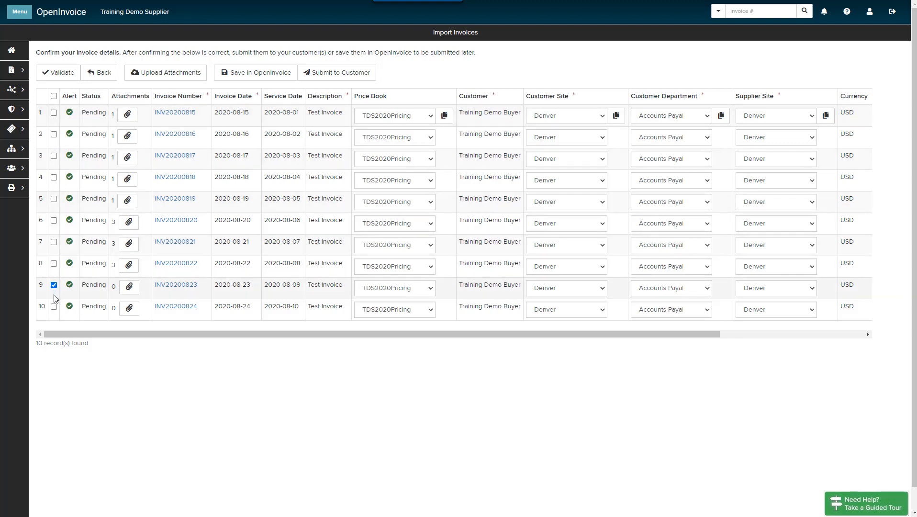
pyautogui.click(53, 307)
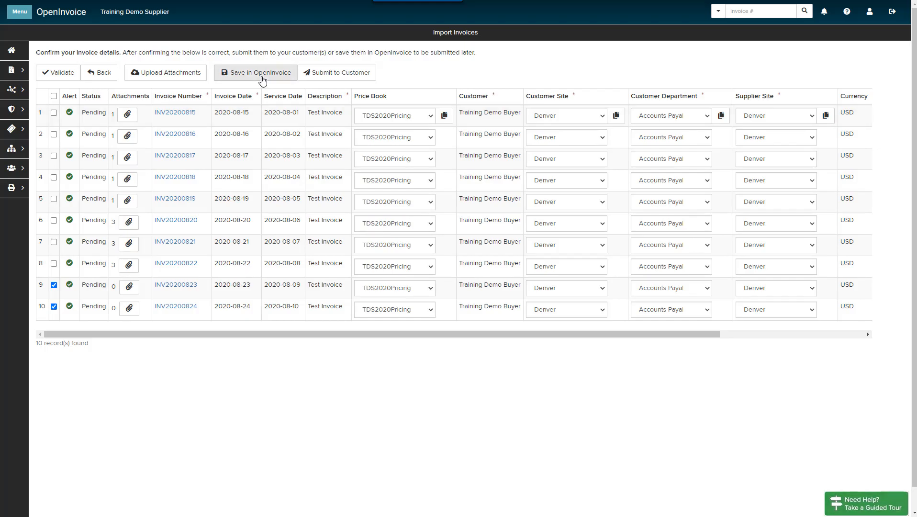
pyautogui.click(256, 72)
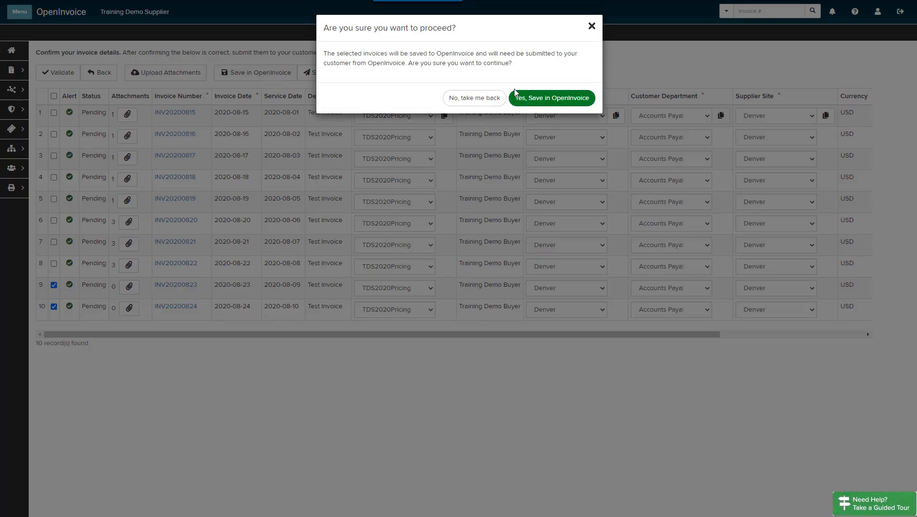
pyautogui.click(551, 97)
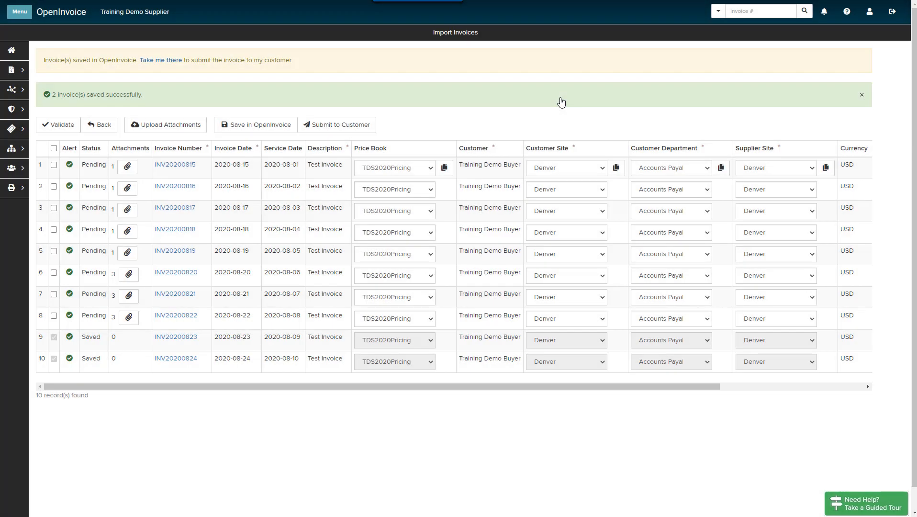